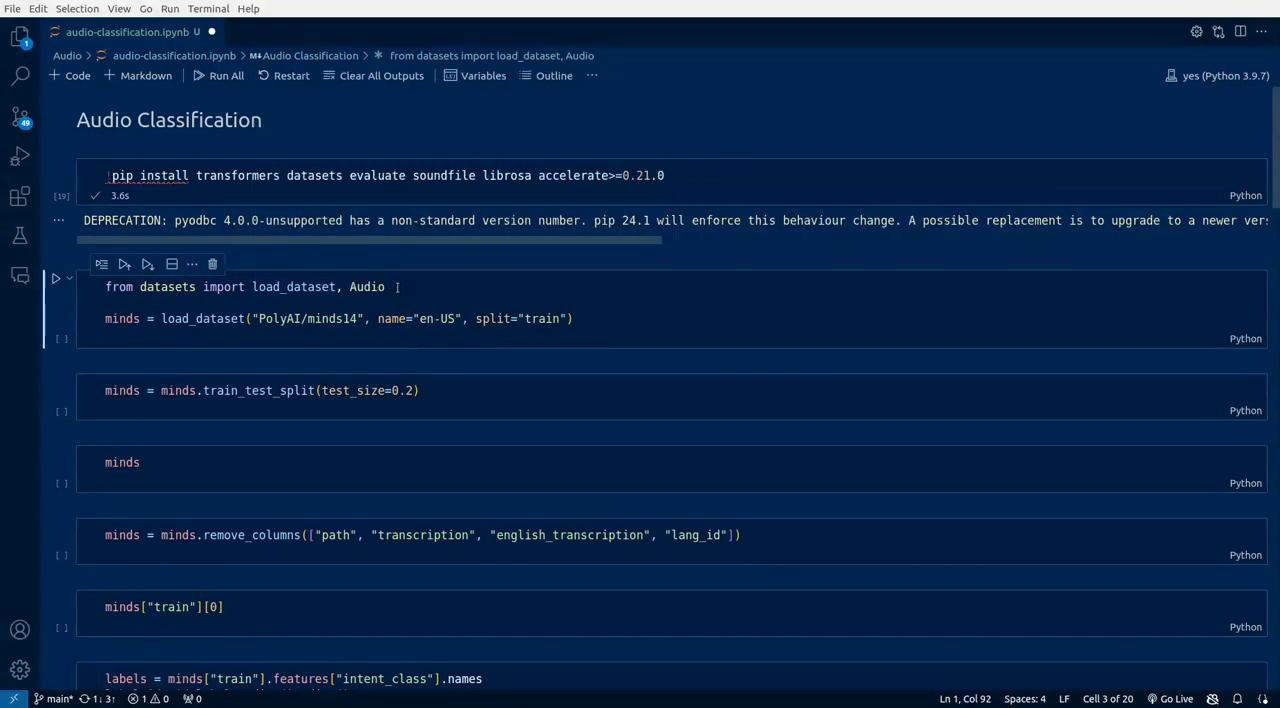
mouse_move(203, 318)
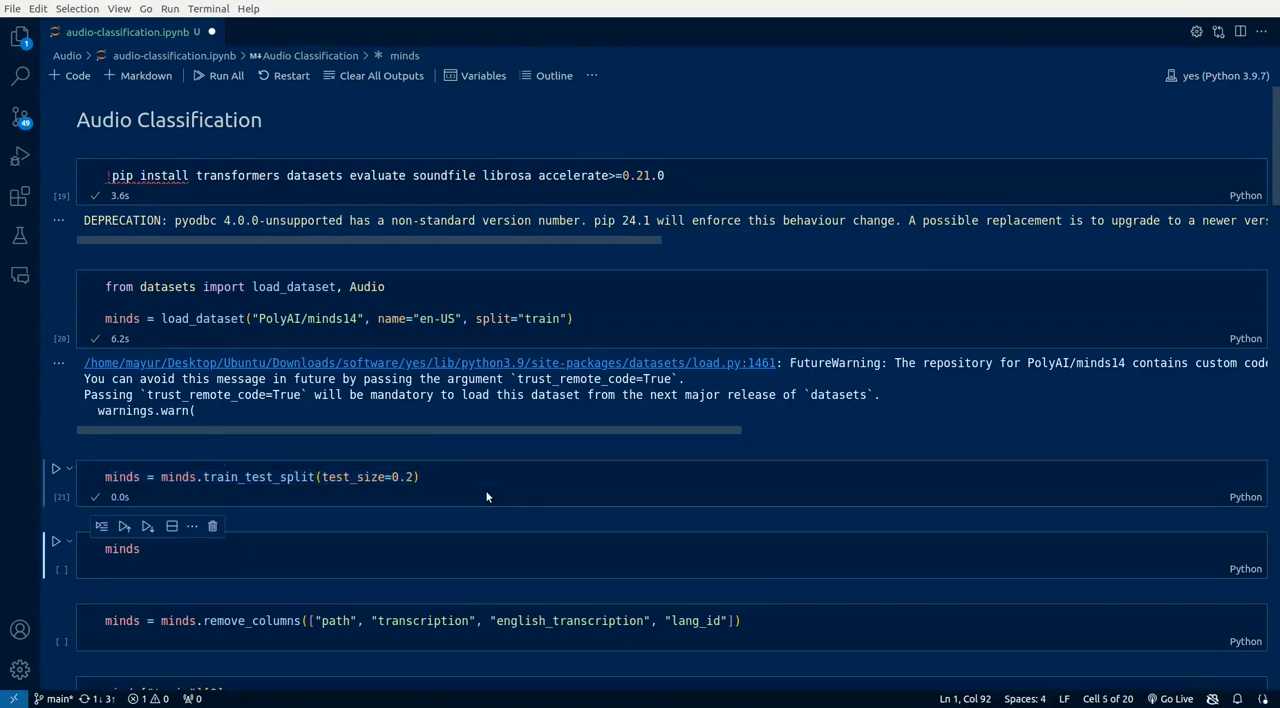
Run the 'minds' cell to show 450 train and 113 test rows
left_click(56, 540)
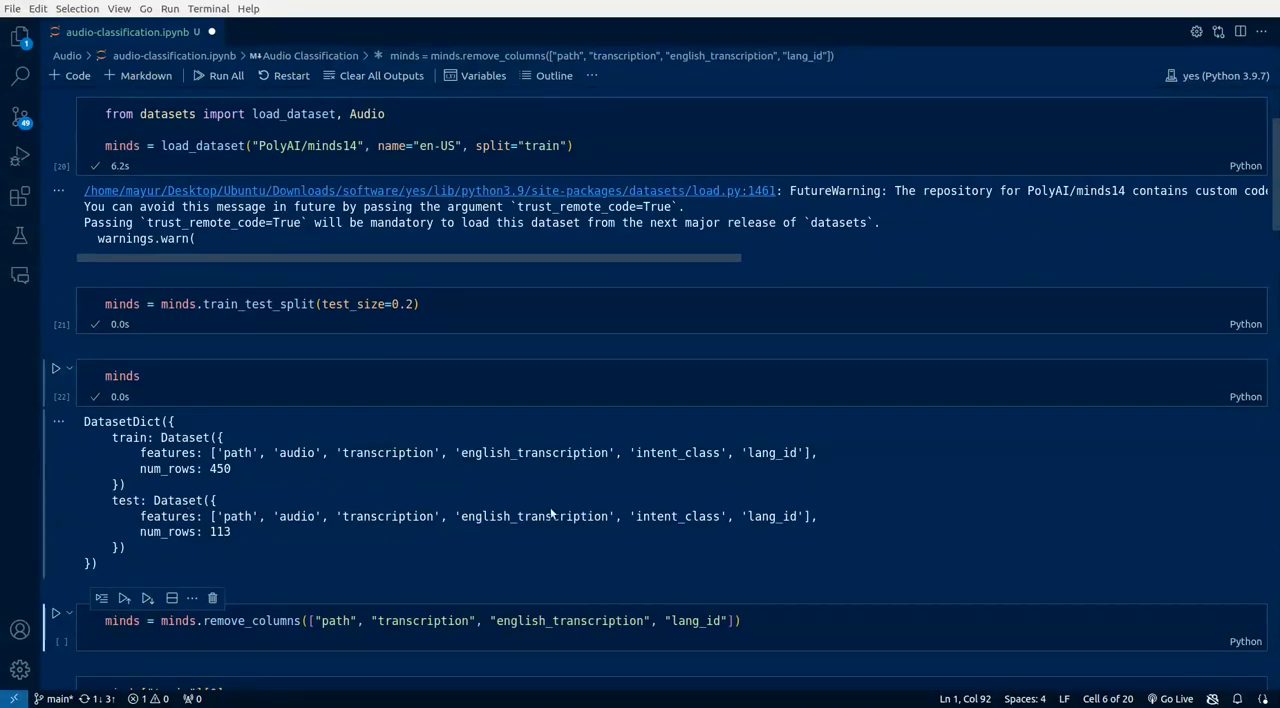
mouse_move(353, 400)
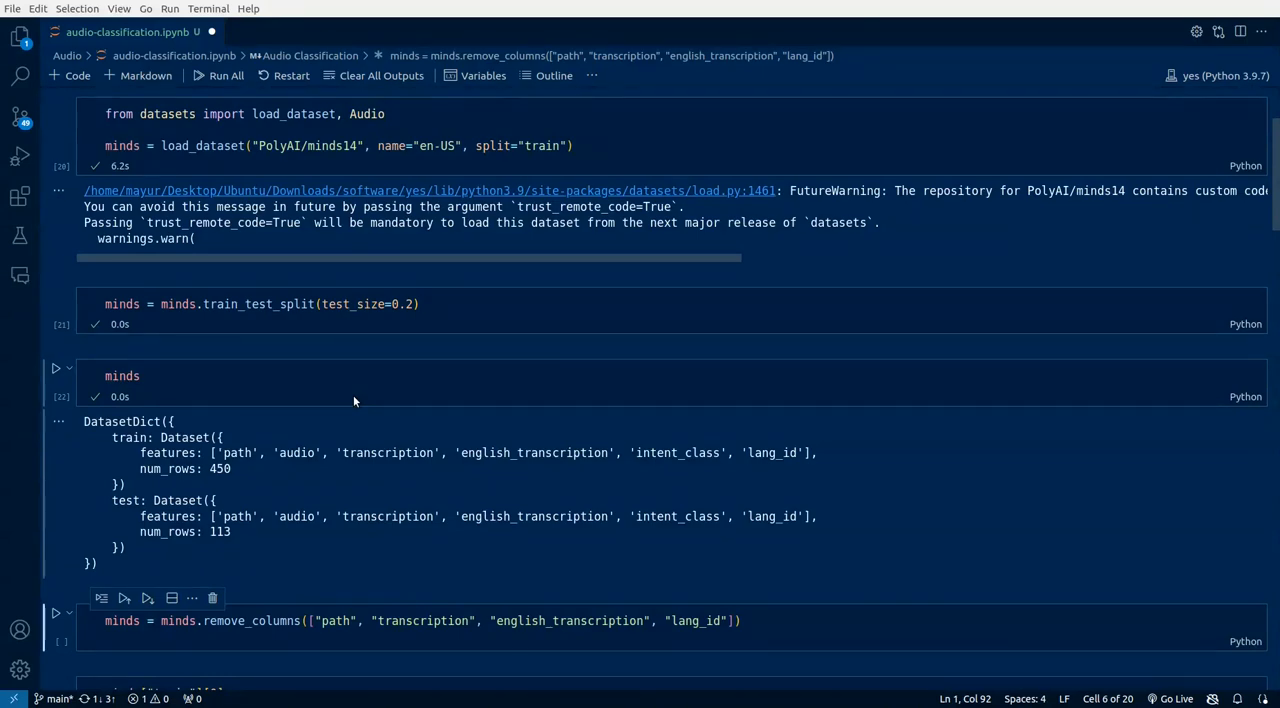
mouse_move(276, 446)
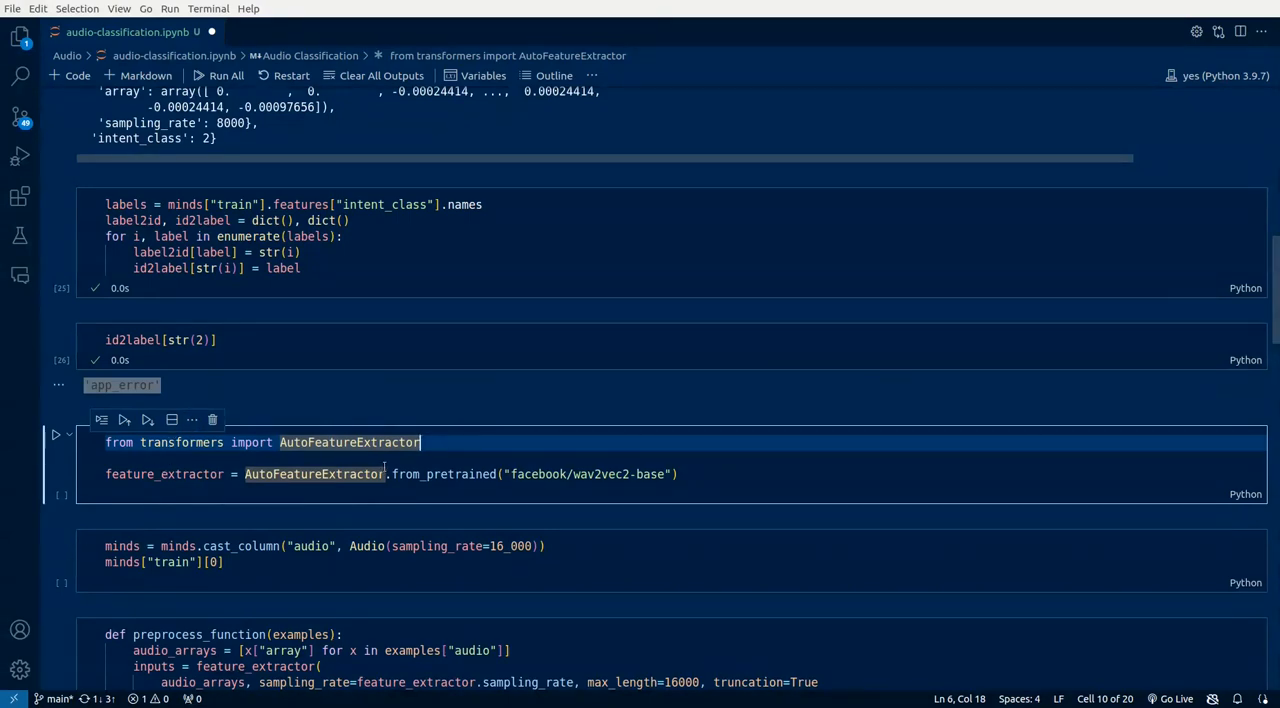
mouse_move(389, 467)
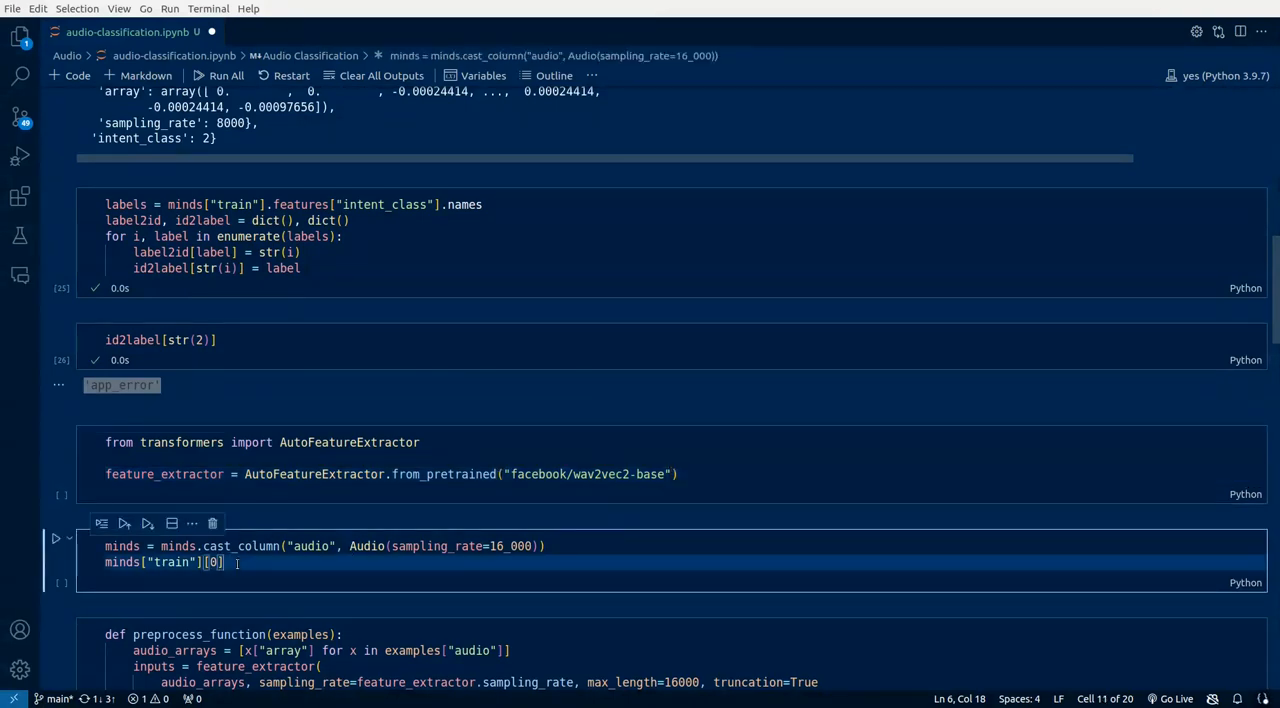
scroll("down", 3)
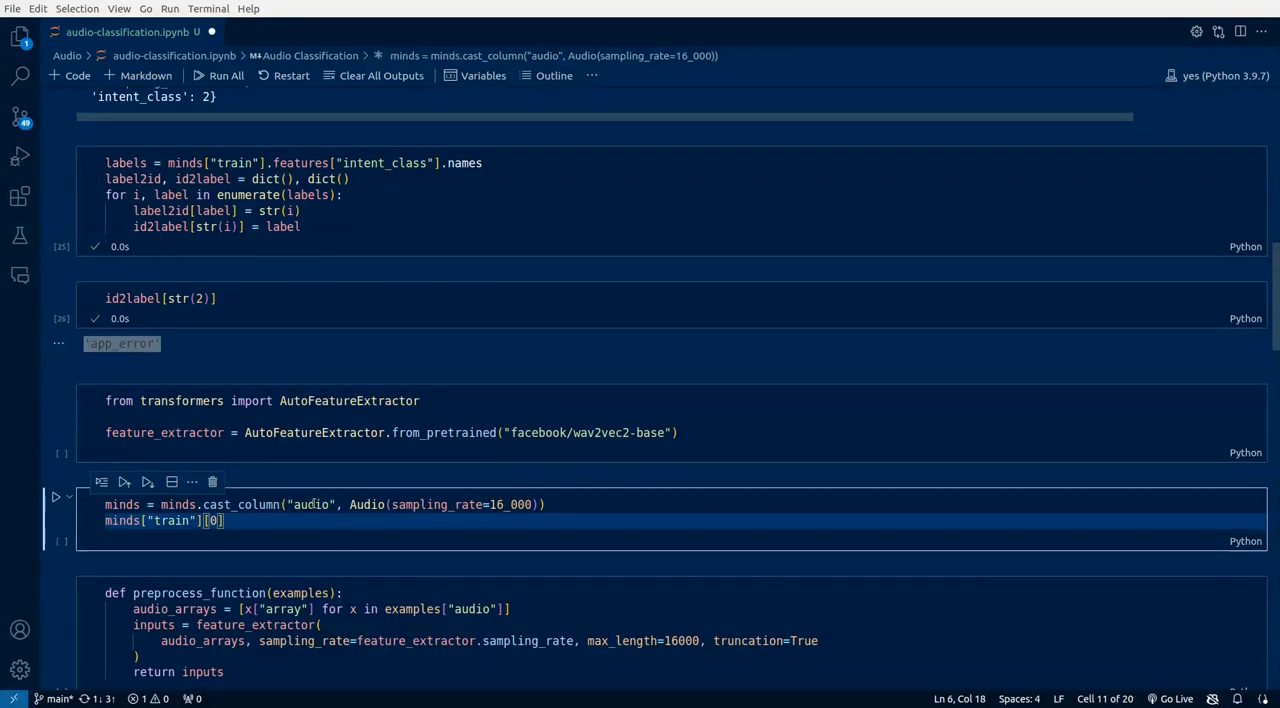
Resample audio to 16000 Hz and select audio_arrays in preprocess_function
left_click(227, 520)
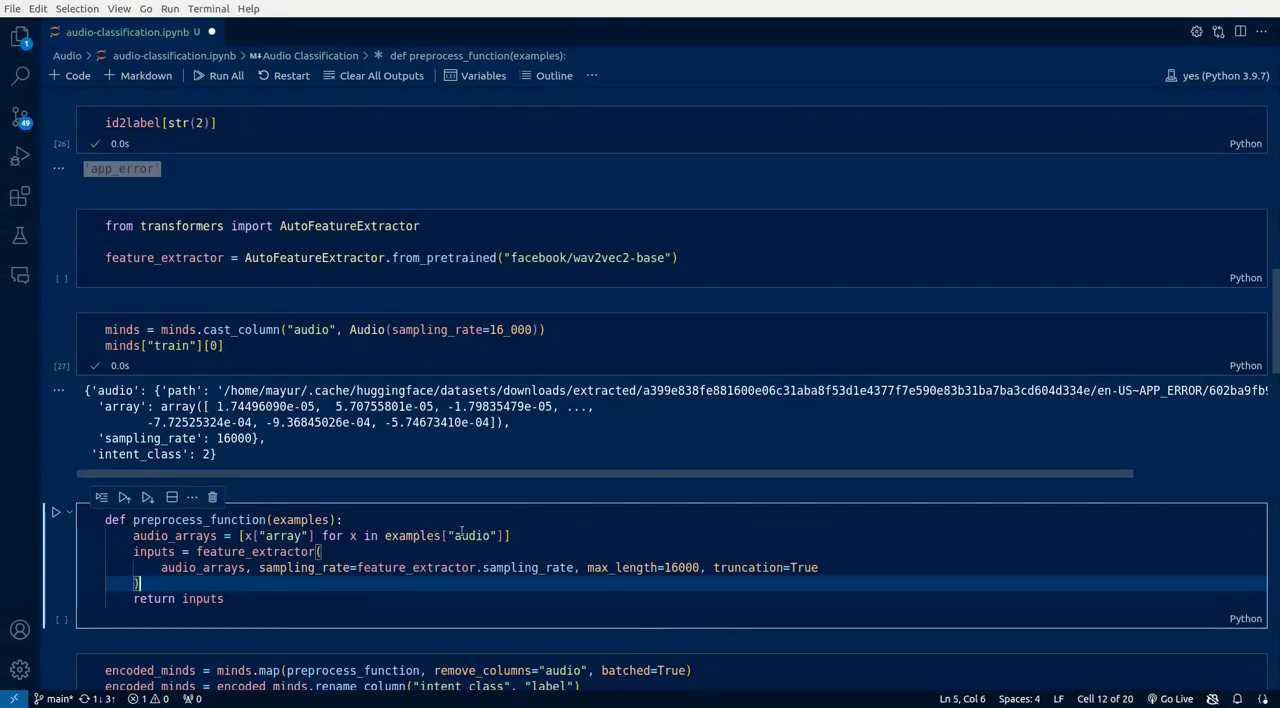
mouse_move(283, 535)
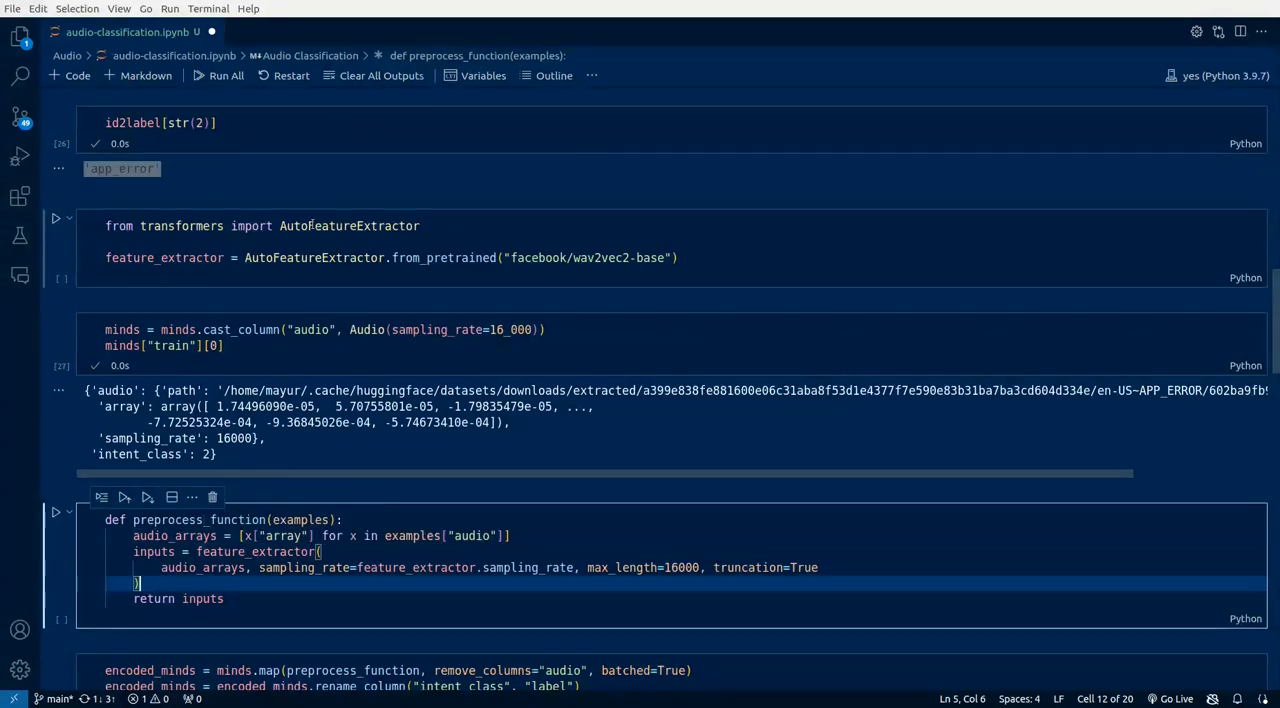
mouse_move(164, 257)
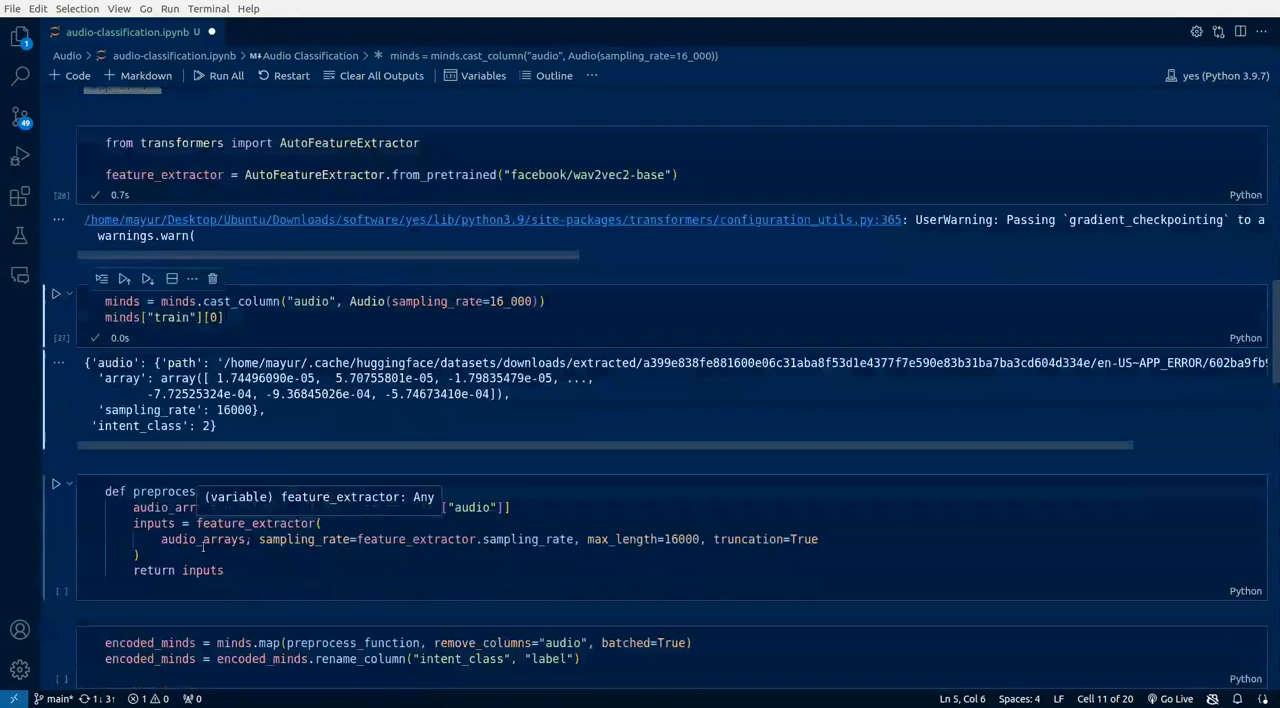
double_click(411, 507)
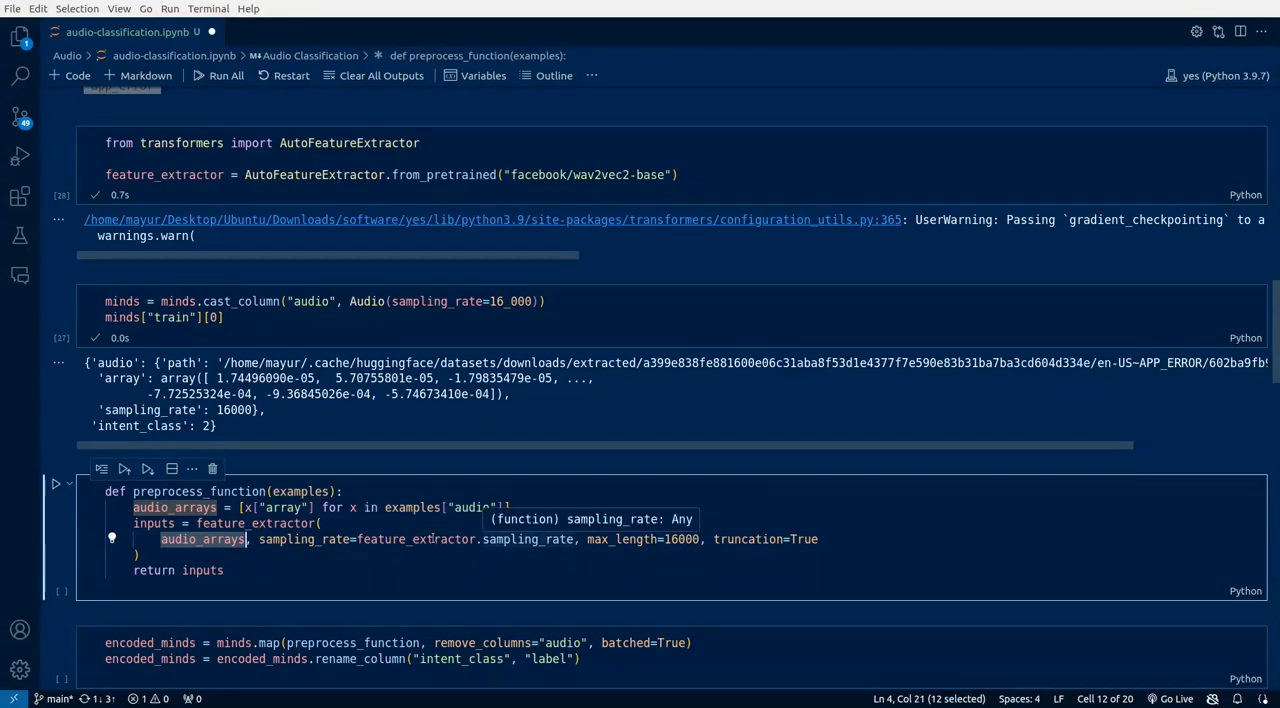
mouse_move(415, 539)
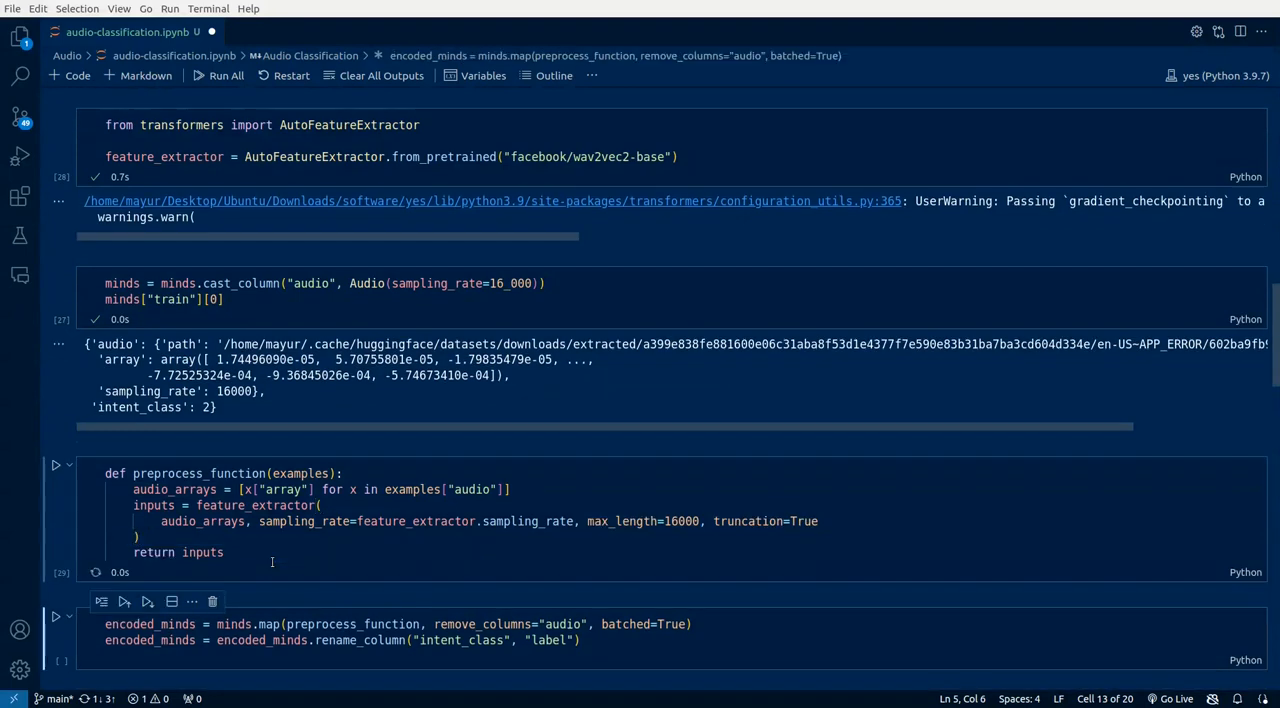
Scroll through the encoded_minds map output and the accuracy metric cell
scroll("down", 3)
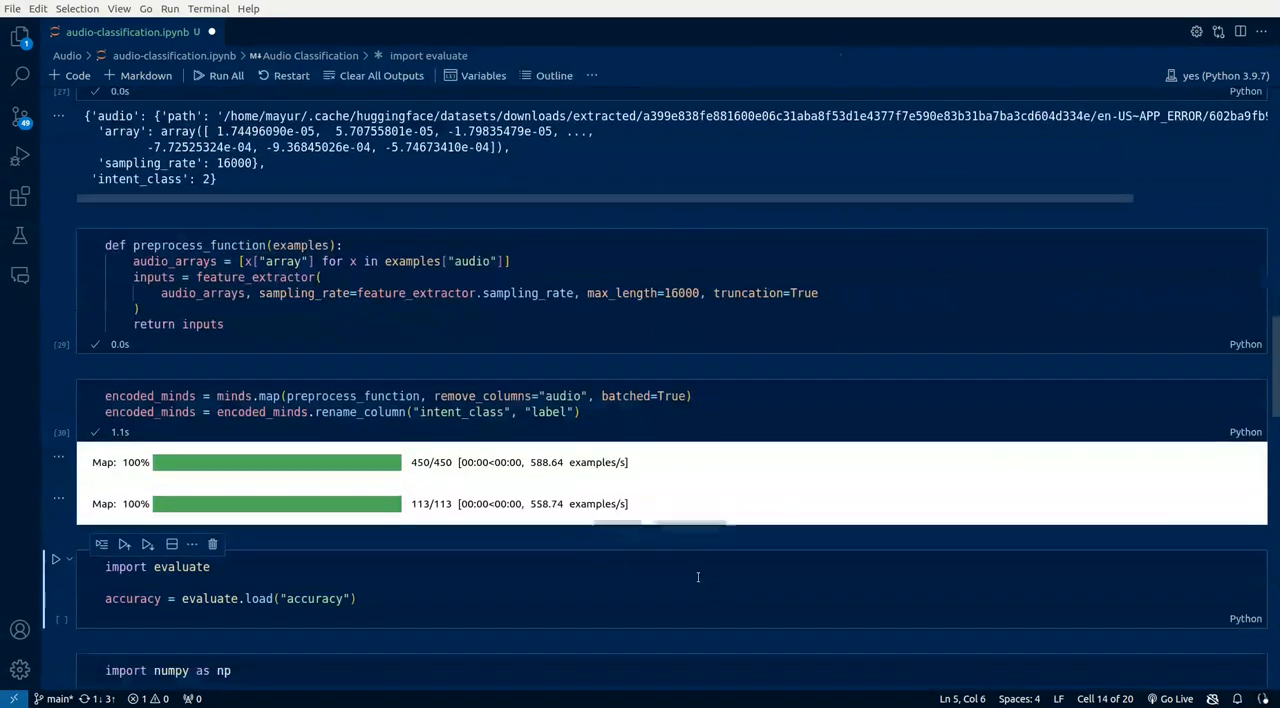
scroll("down", 3)
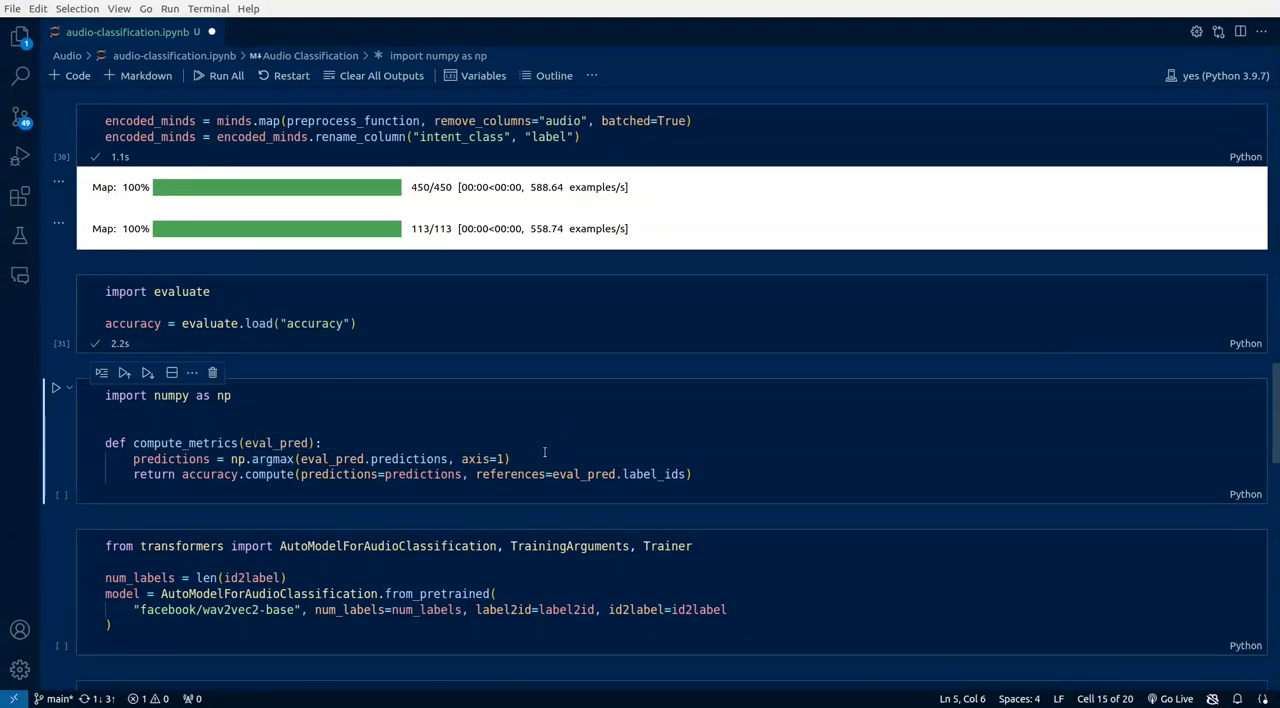
Load the wav2vec2-base classification model and review its newly-initialized-weights warning
scroll("down", 3)
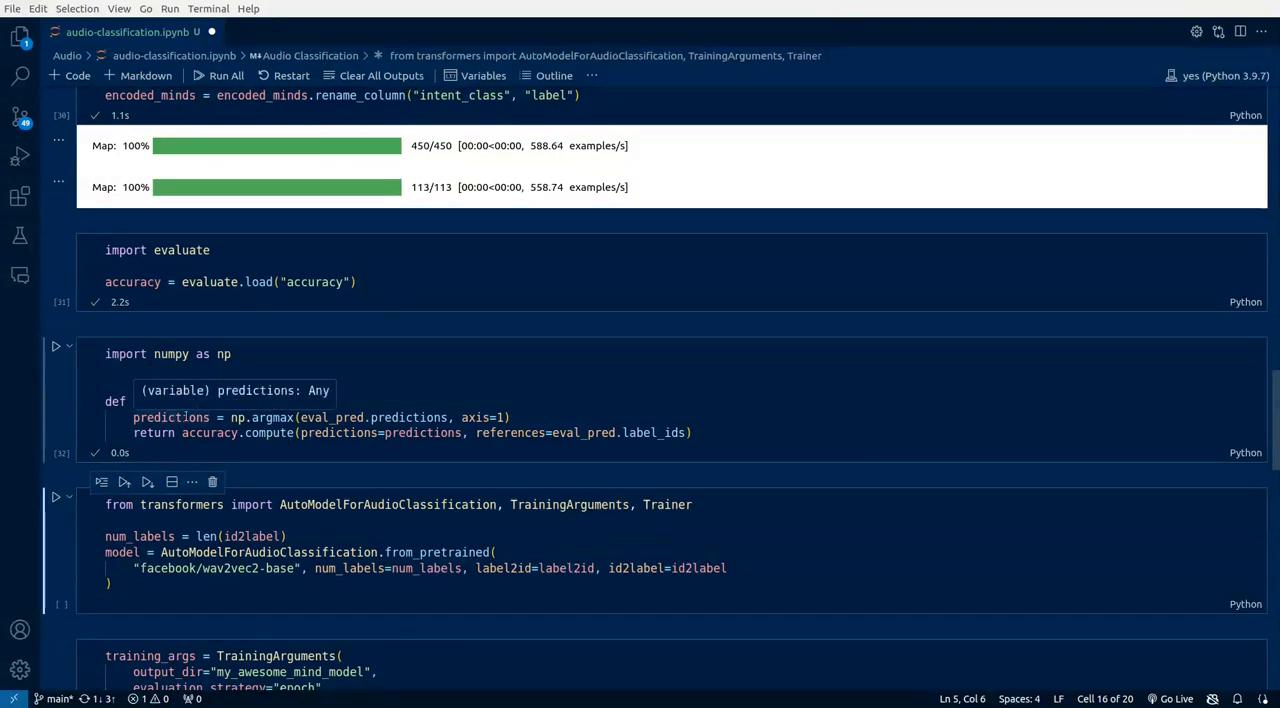
mouse_move(588, 432)
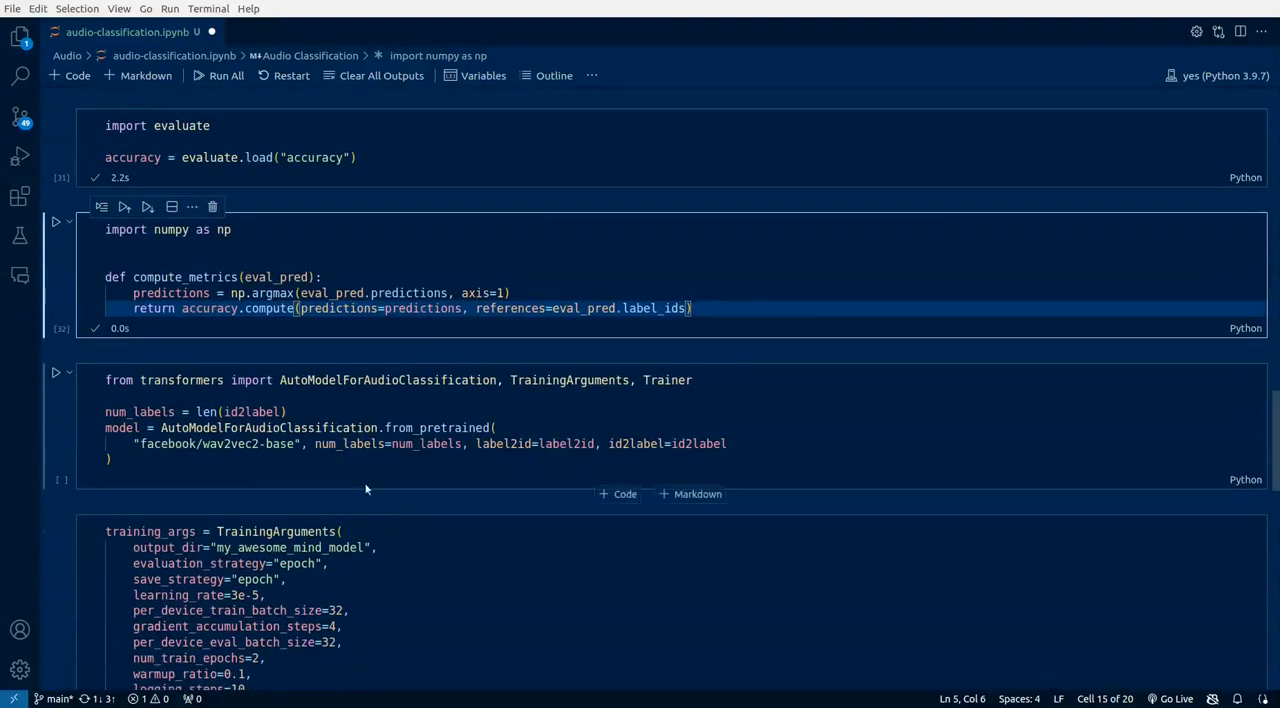
left_click(202, 467)
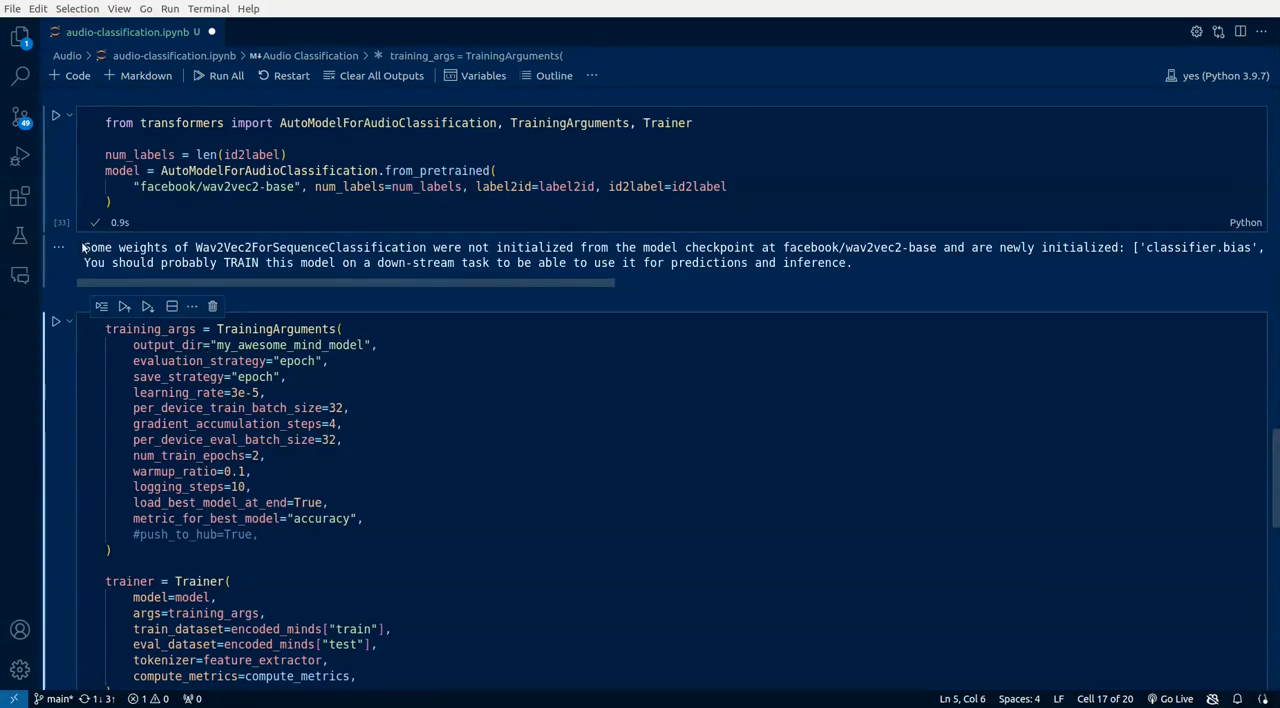
double_click(97, 247)
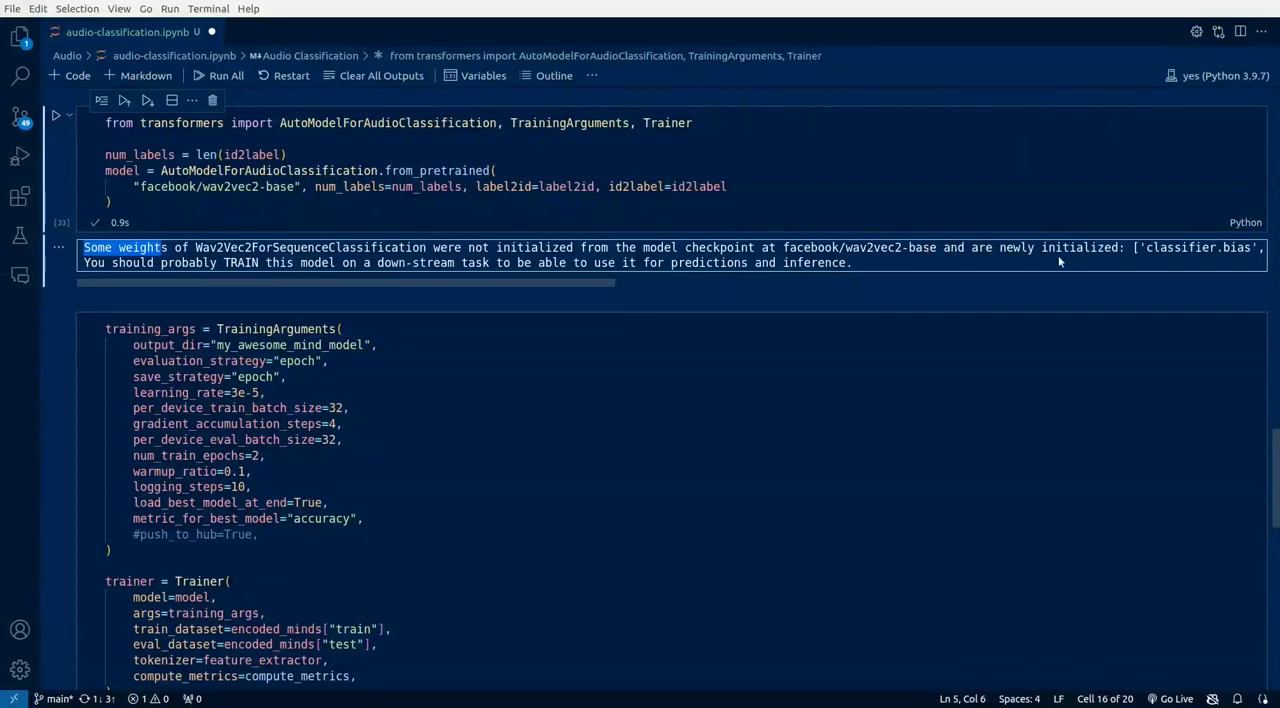
mouse_move(1101, 252)
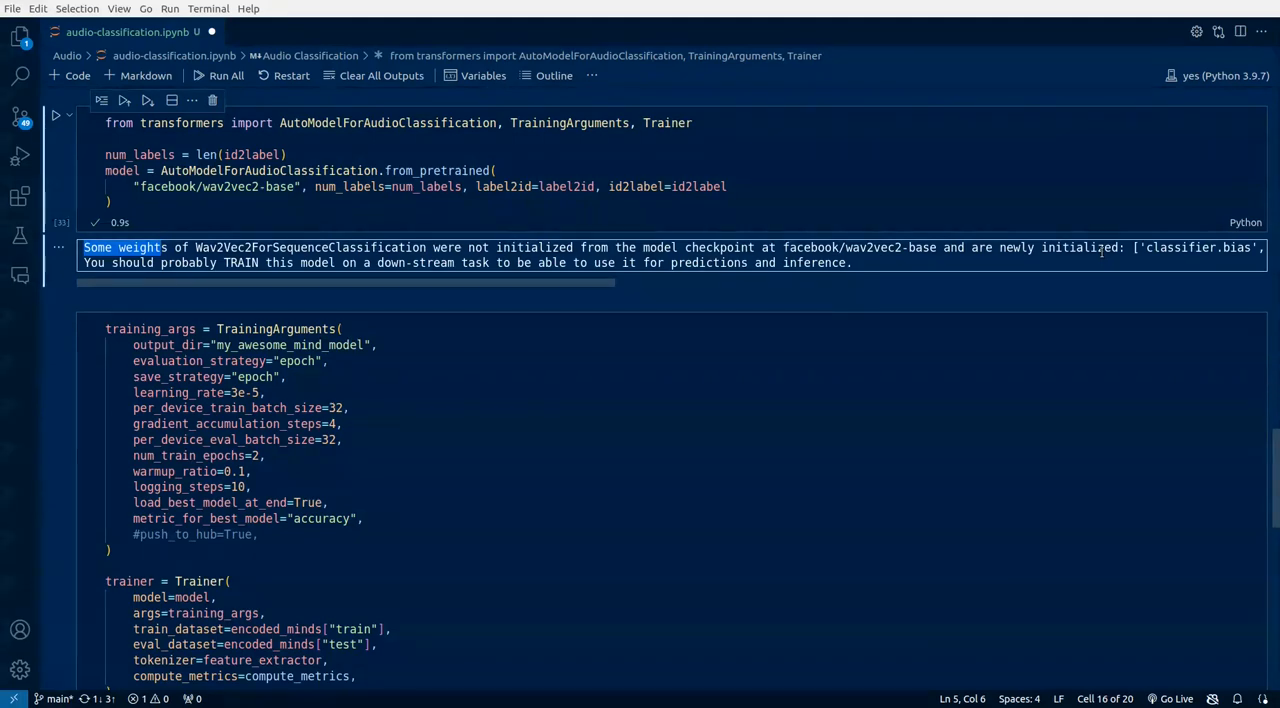
mouse_move(1164, 253)
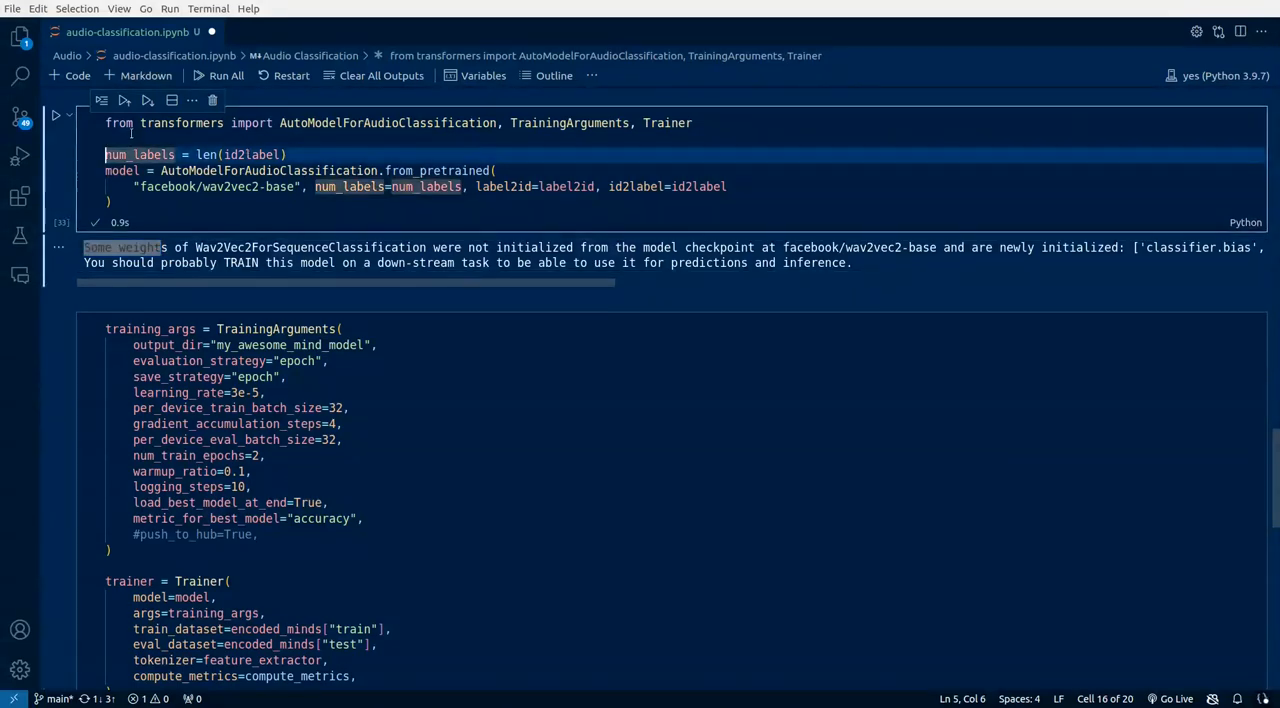
mouse_move(330, 122)
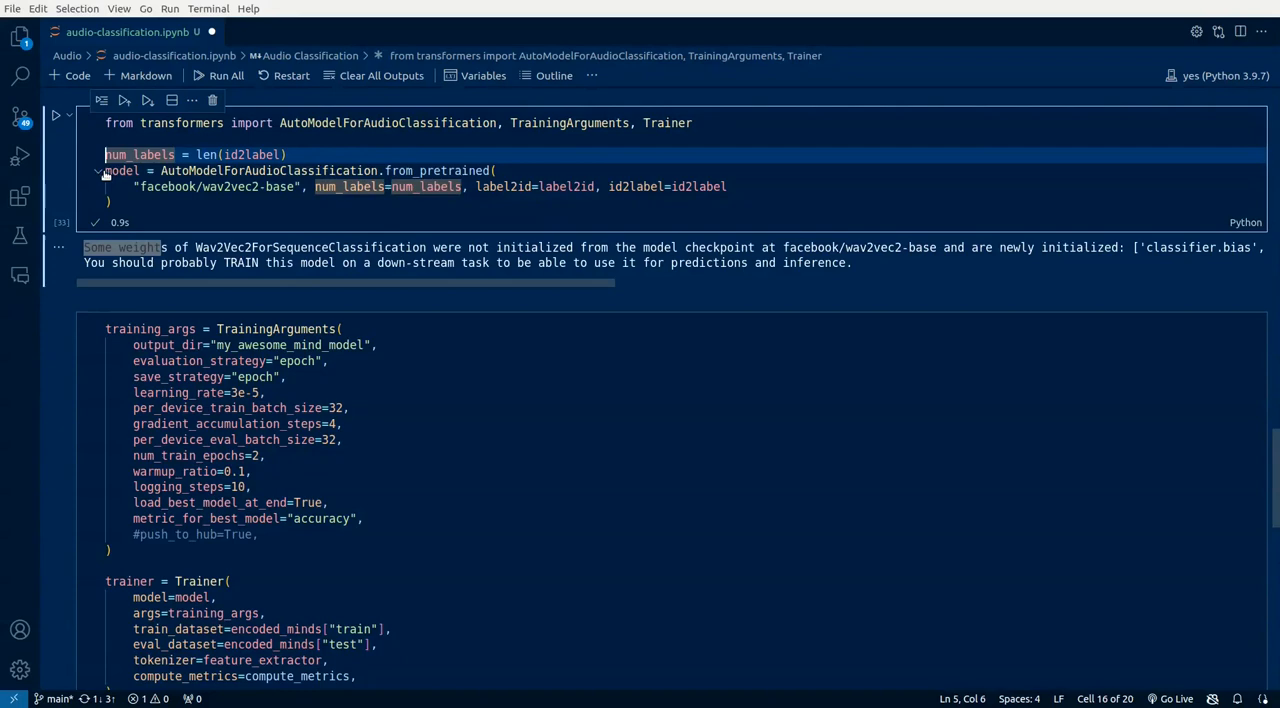
scroll("down", 3)
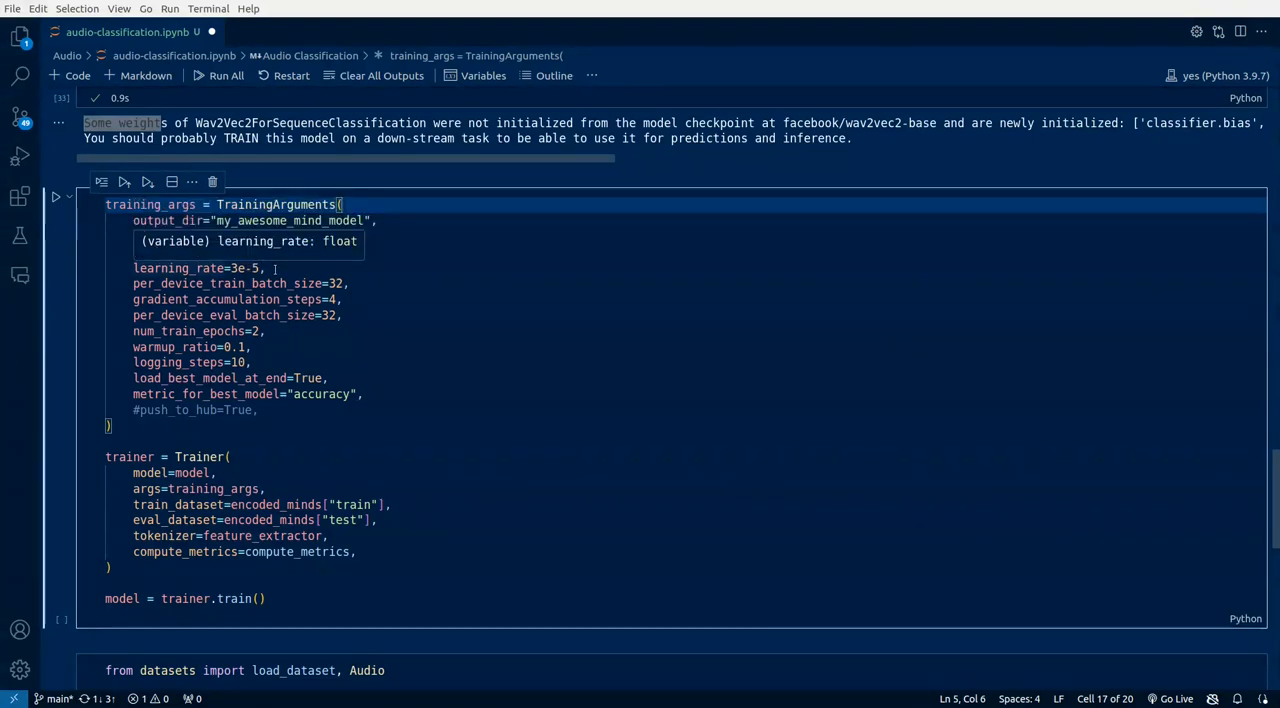
Add evaluation_strategy="epoch" to the TrainingArguments and scroll through the Trainer cell
type("evaluation_strategy=\"epoch\",")
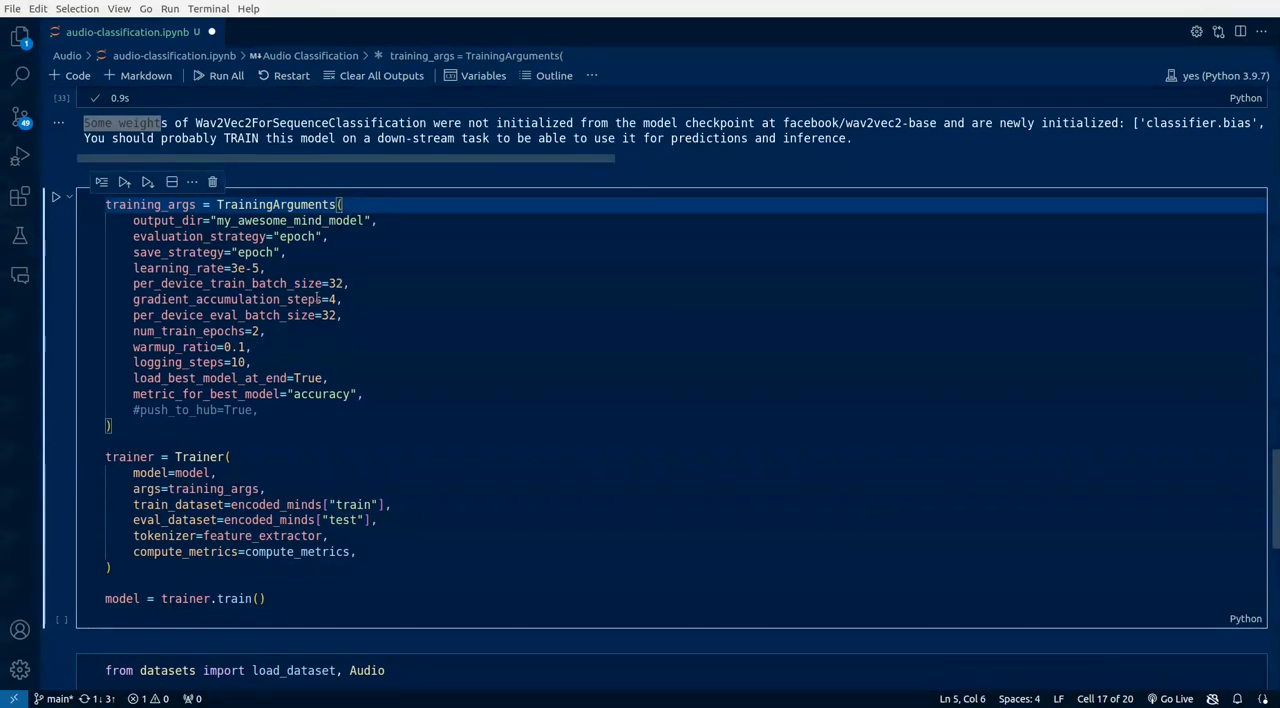
mouse_move(235, 315)
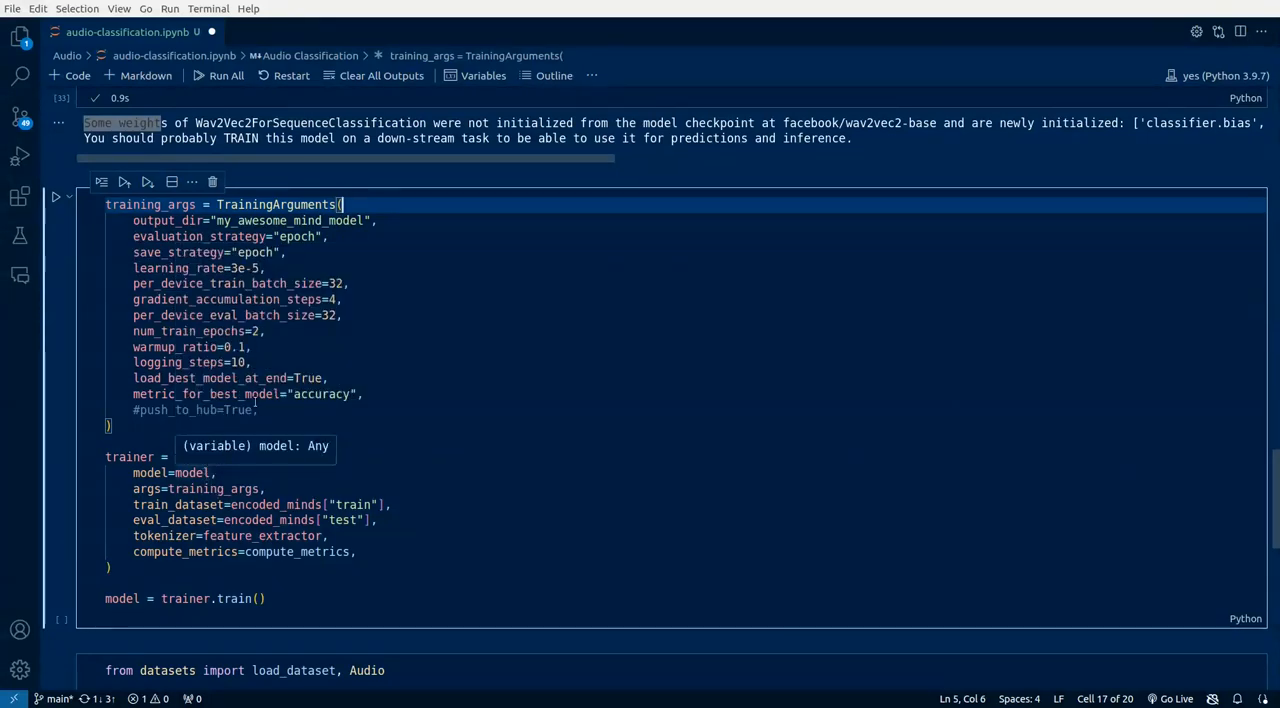
scroll("down", 3)
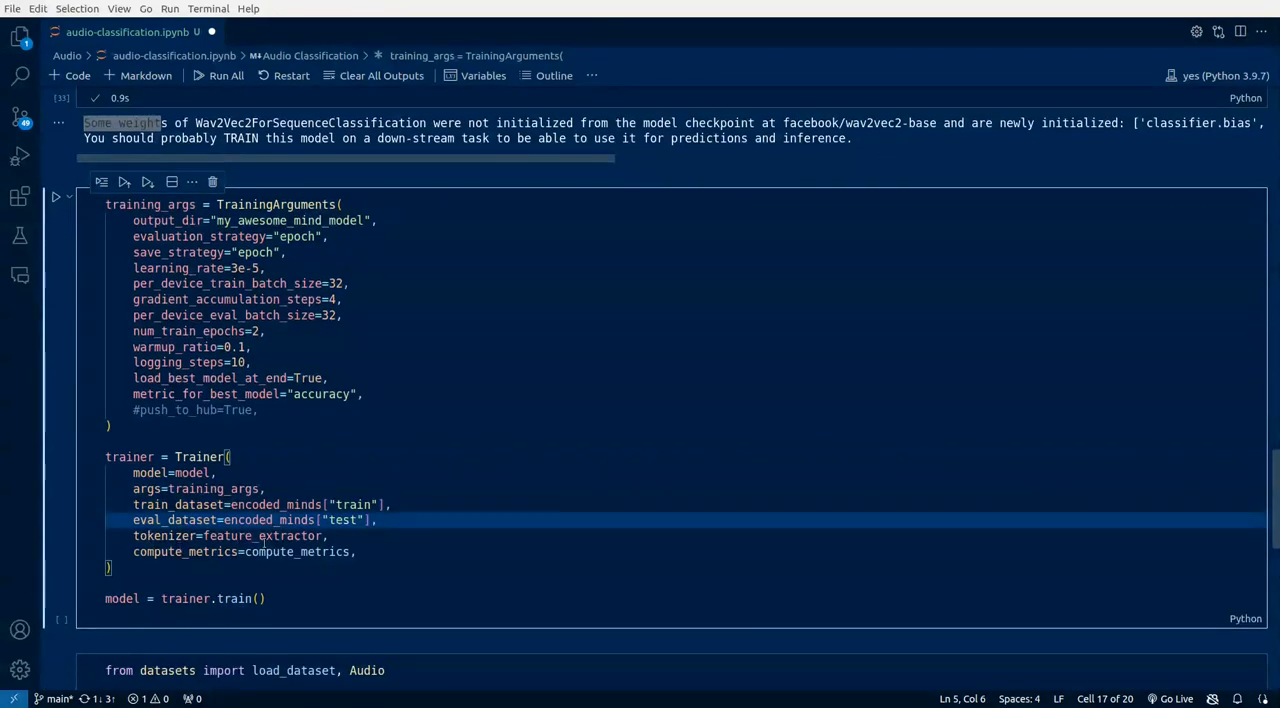
mouse_move(262, 535)
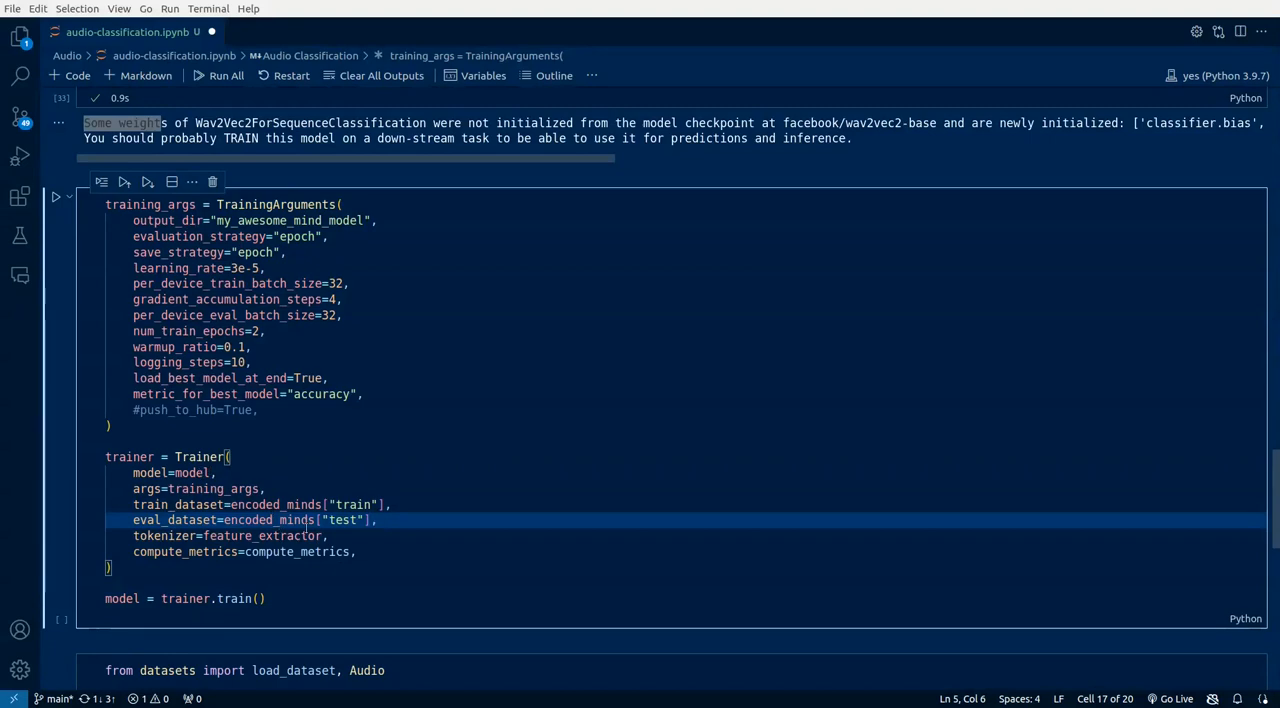
Browse my_awesome_mind_model in the Explorer: checkpoint-3, checkpoint-6 and runs
left_click(266, 598)
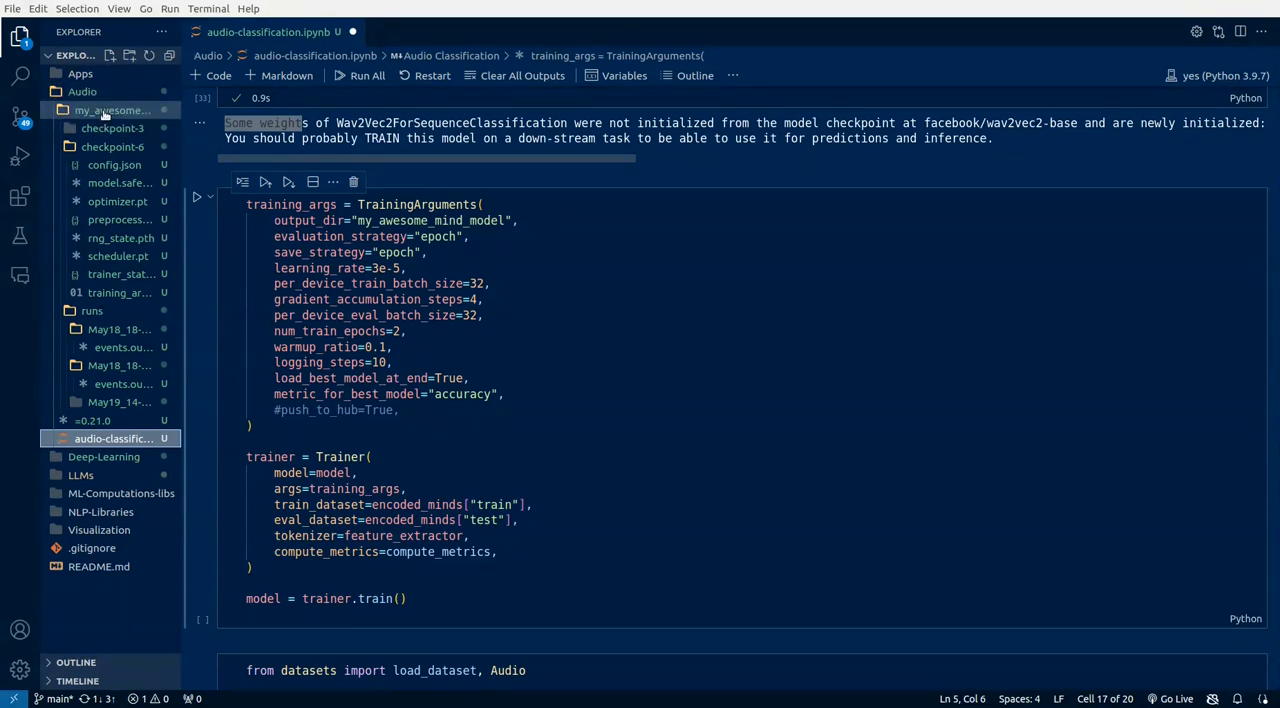
Select checkpoint-3, highlight num_train_epochs, then close the Explorer sidebar
left_click(113, 128)
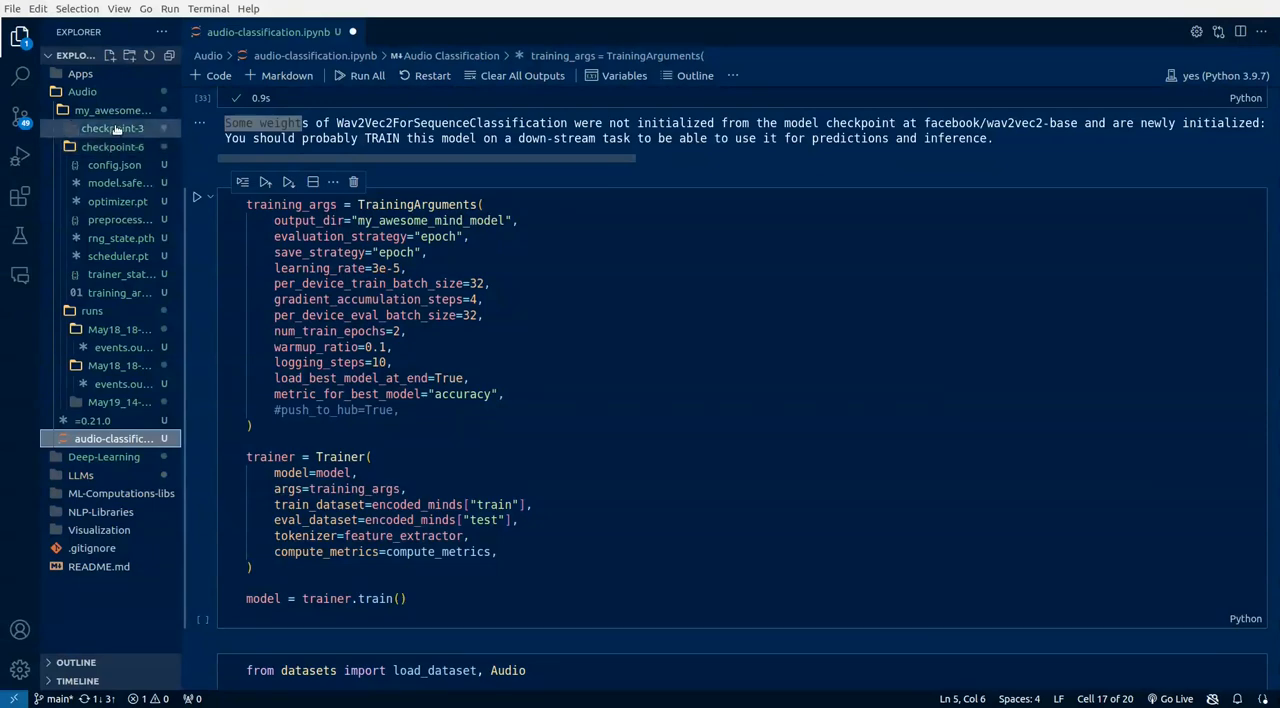
double_click(310, 331)
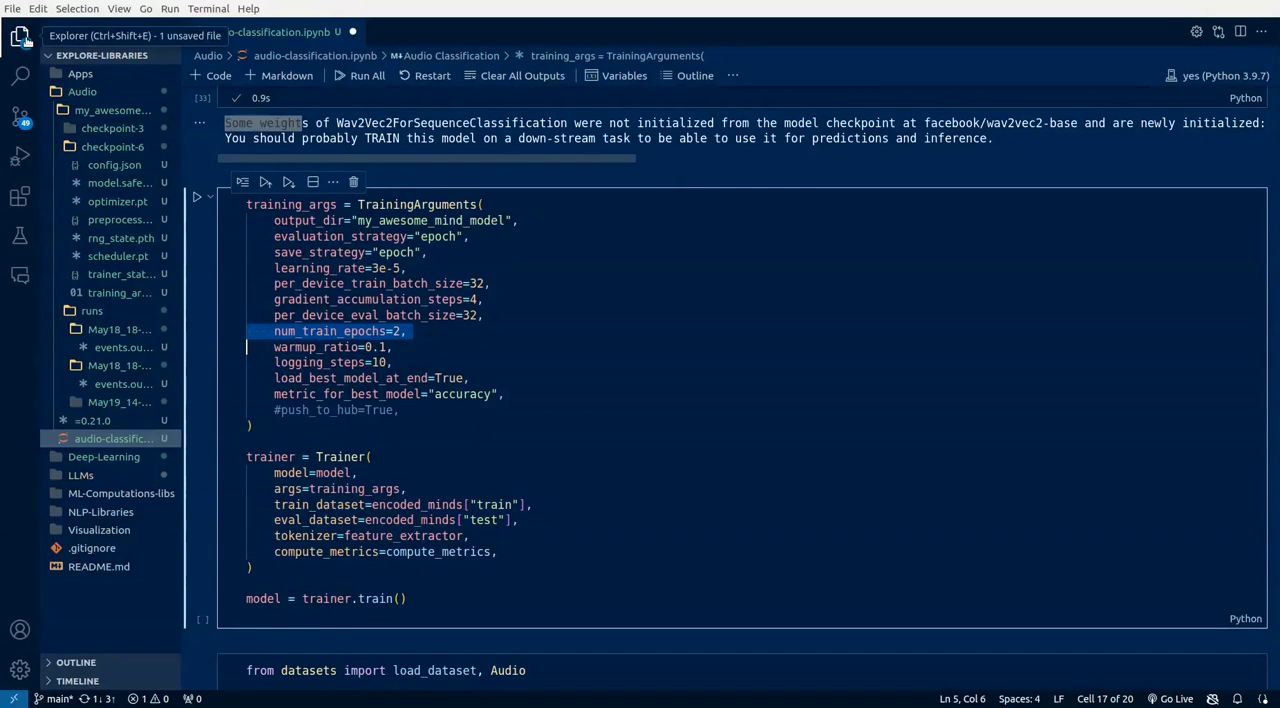
left_click(20, 42)
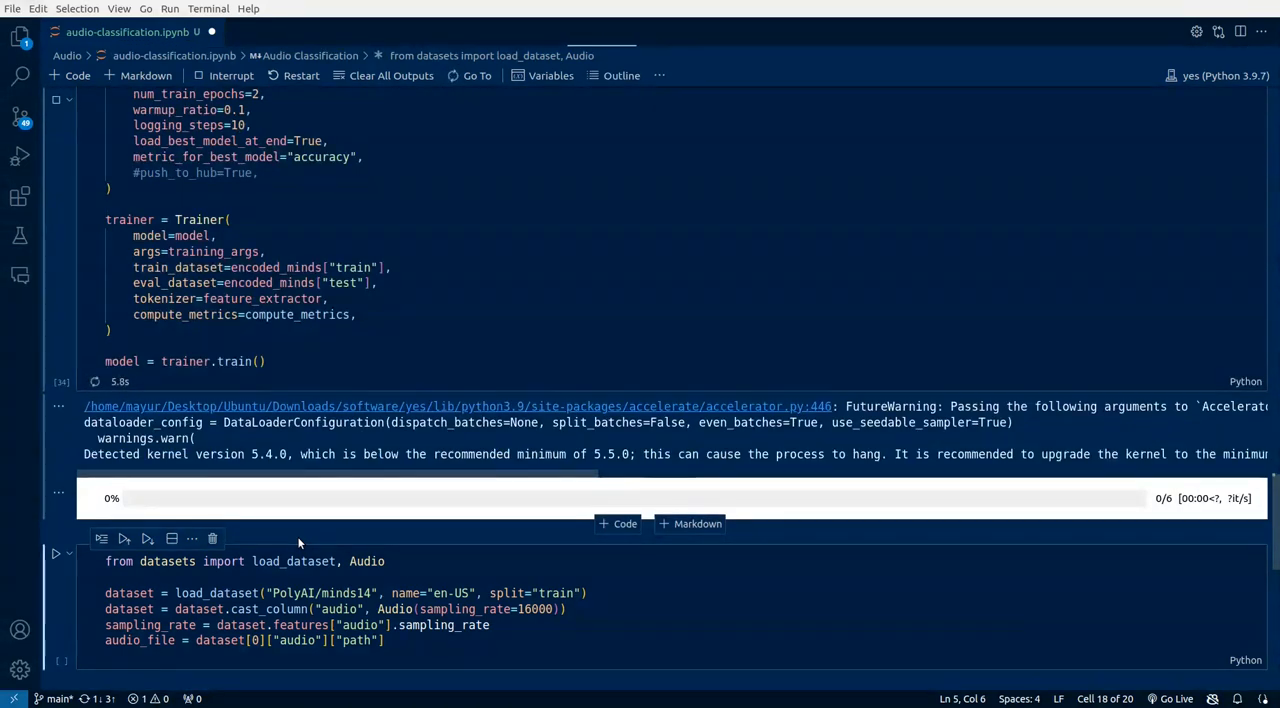
Scroll to follow training through 6 steps and the checkpoint-6 pipeline prediction
scroll("down", 3)
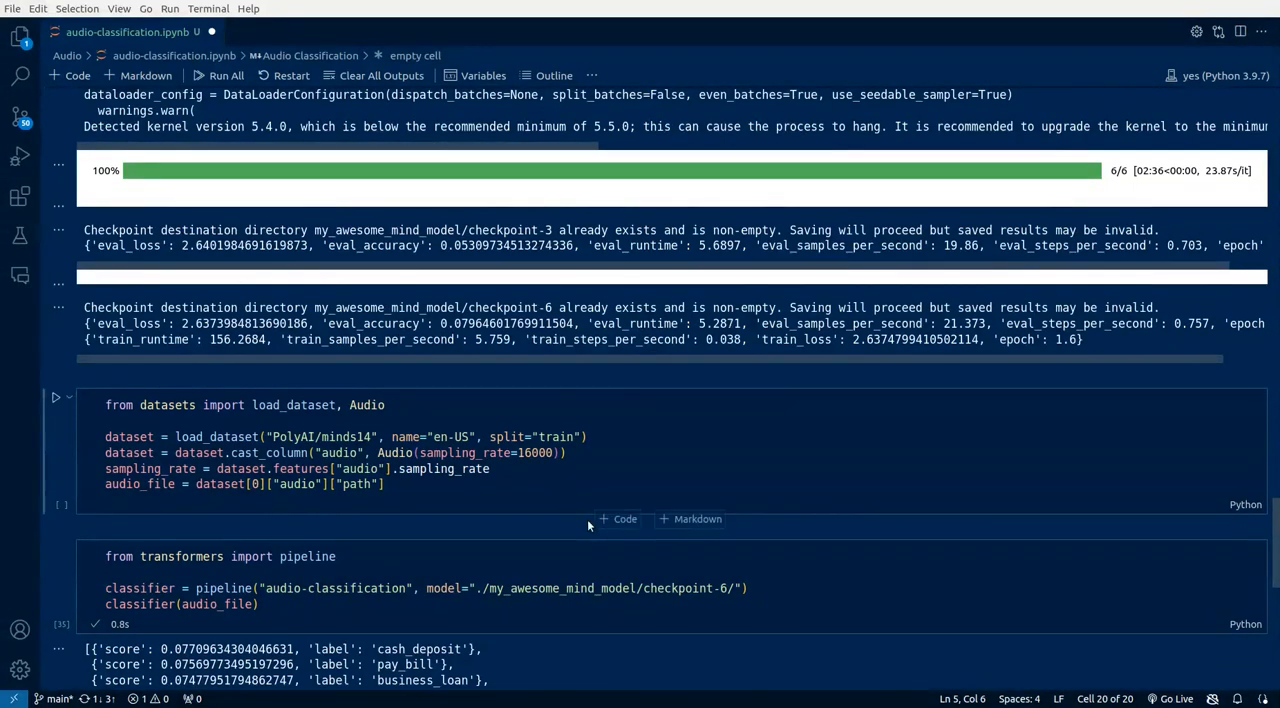
Scroll to the five predicted intents and focus the classifier(audio_file) line
scroll("down", 3)
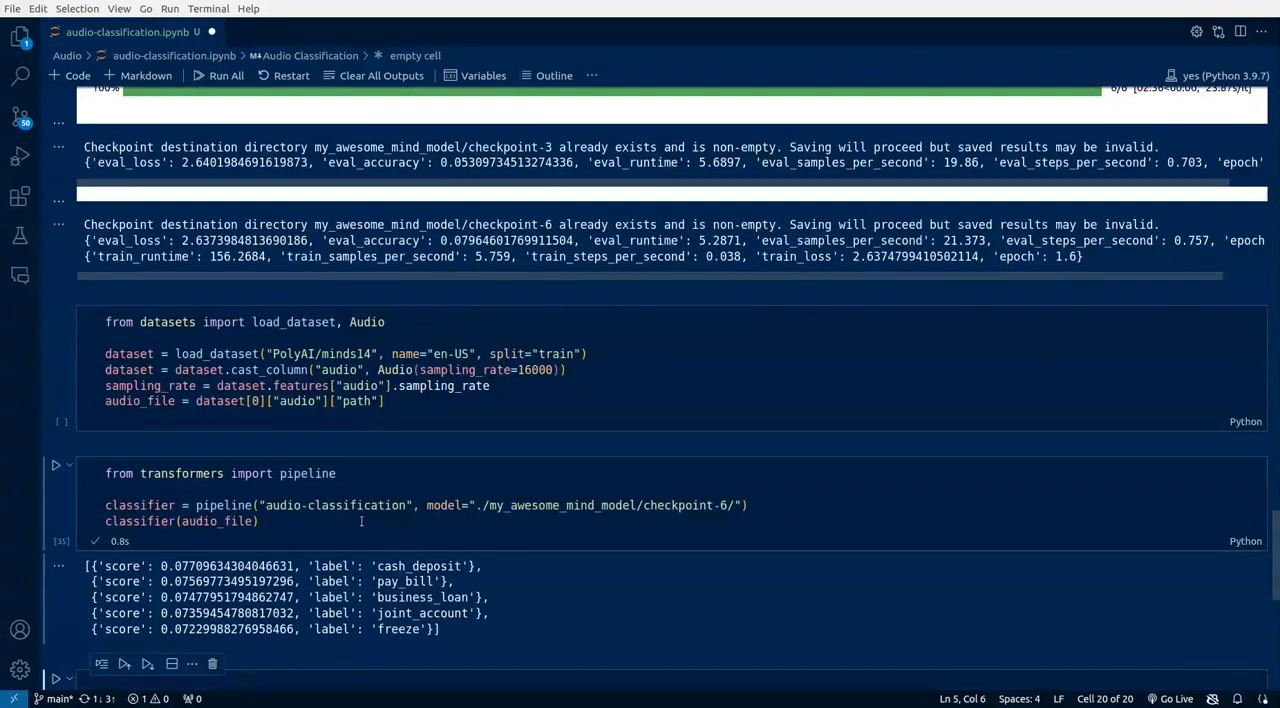
left_click(260, 521)
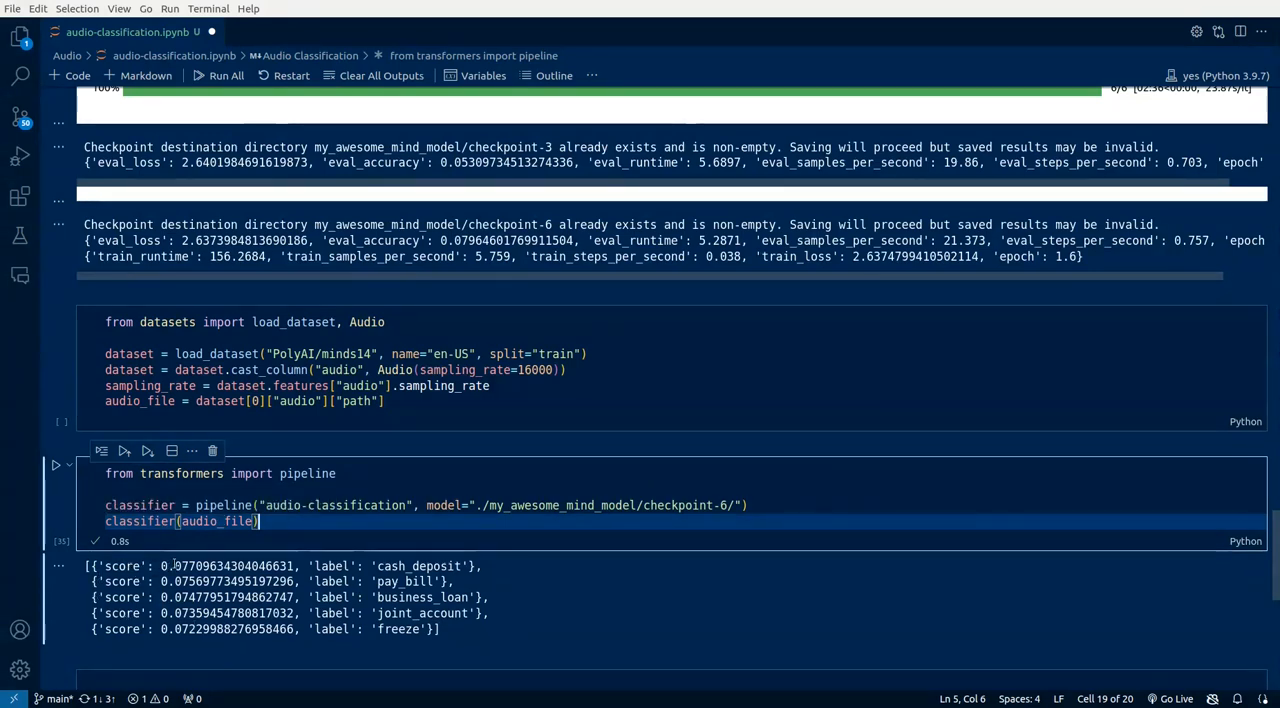
mouse_move(310, 560)
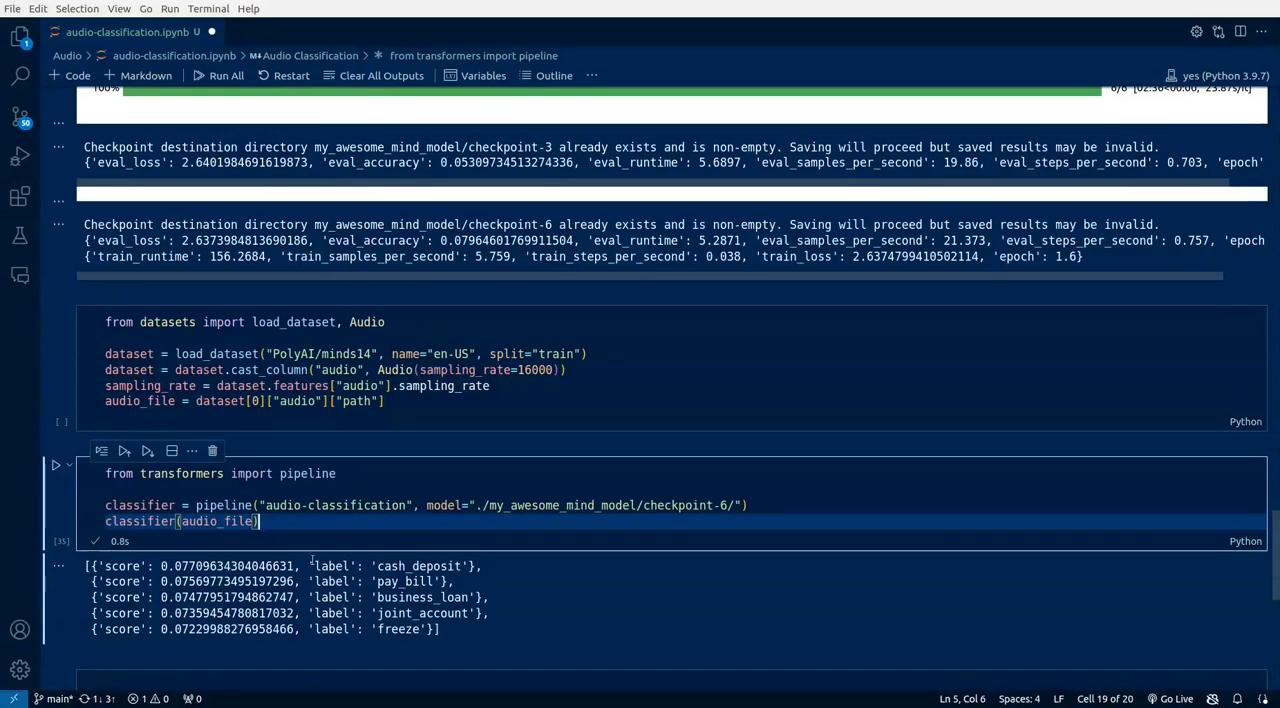